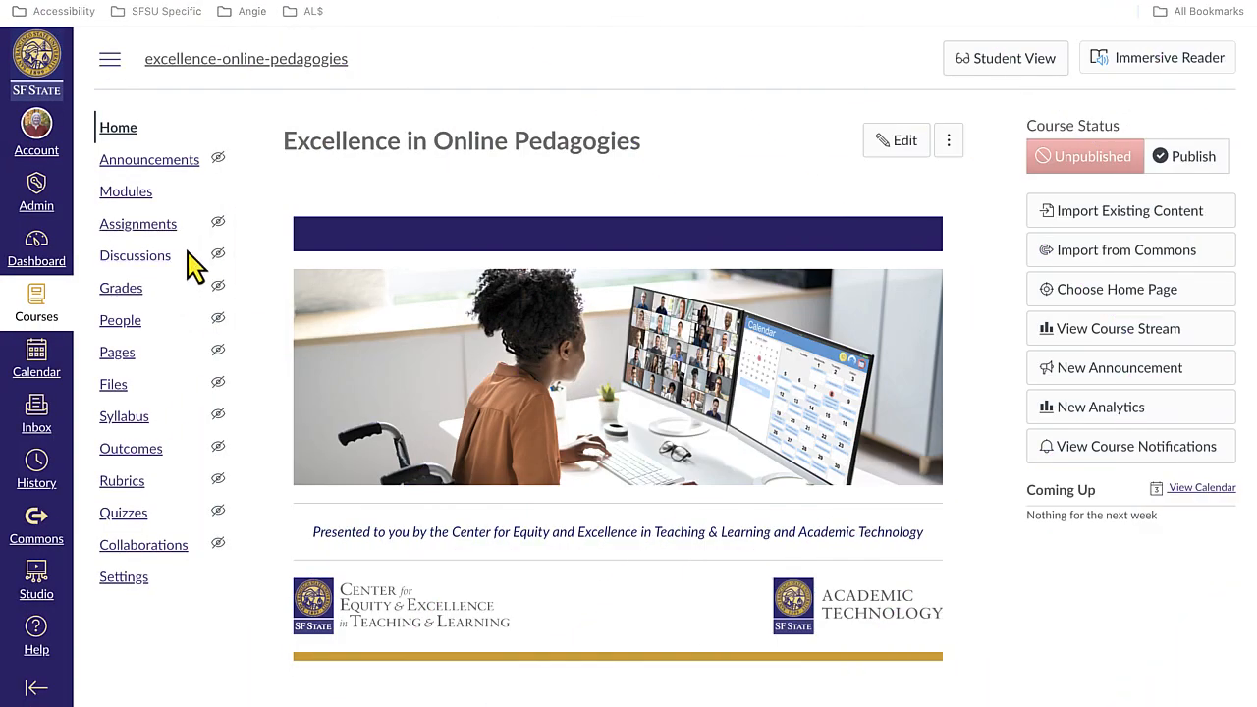
pyautogui.moveTo(147, 295)
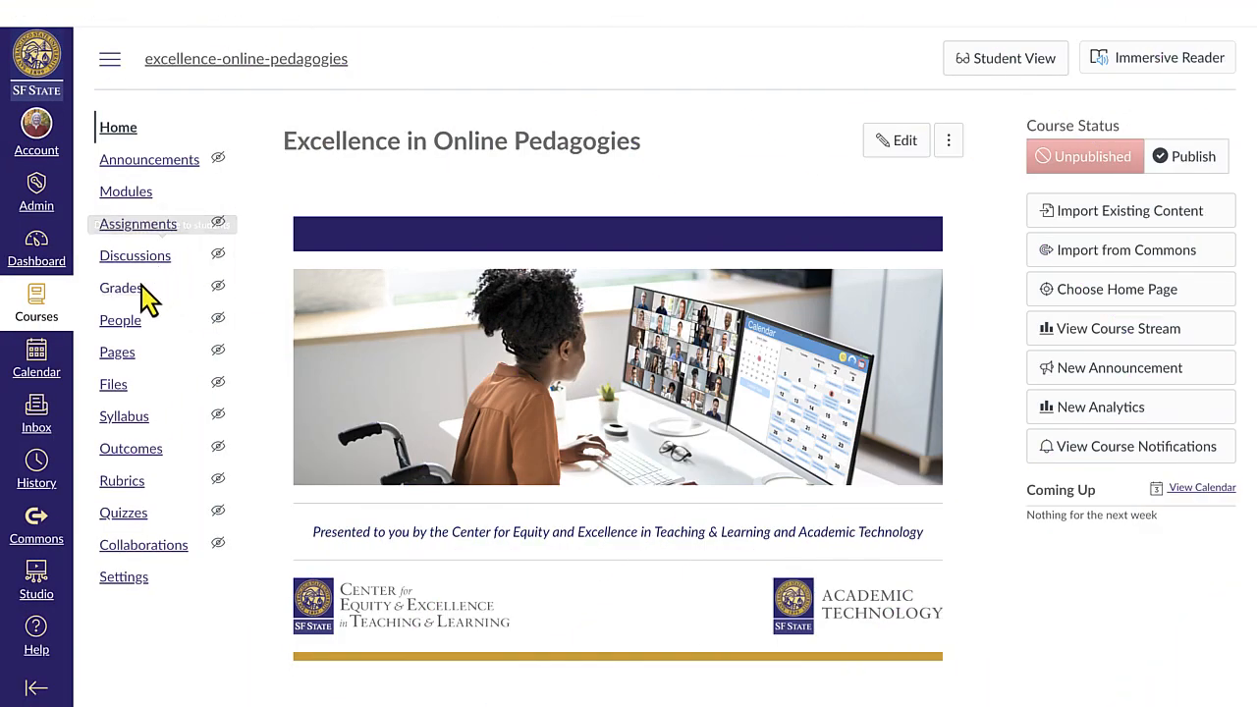
pyautogui.moveTo(120, 288)
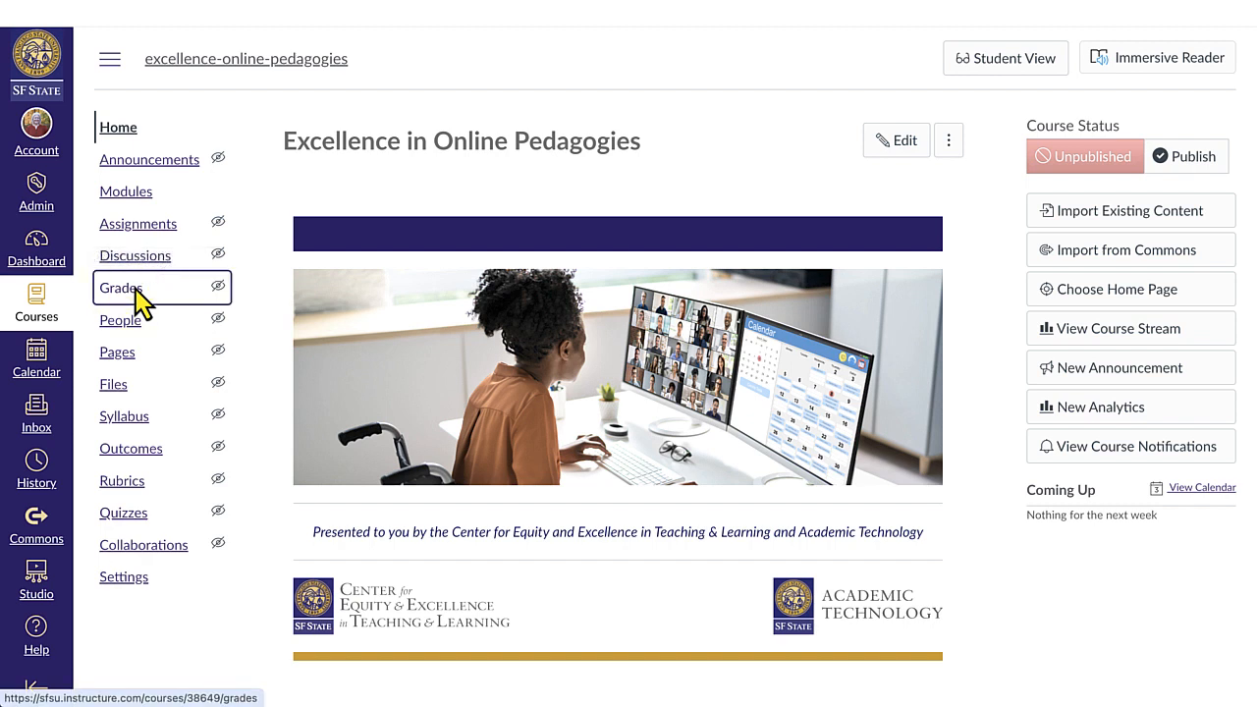
# Open the Gradebook for the Excellence in Online Pedagogies course from Grades
pyautogui.click(122, 288)
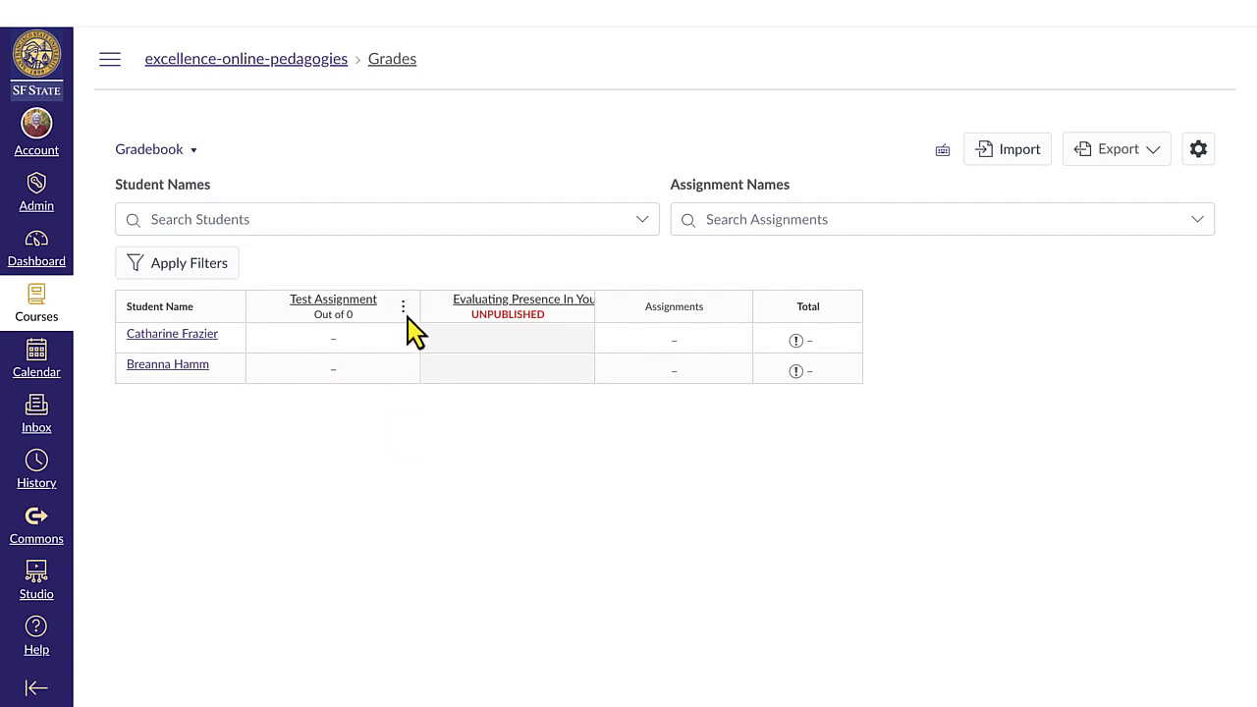
# Choose Message Students Who from the Test Assignment column options
pyautogui.click(403, 306)
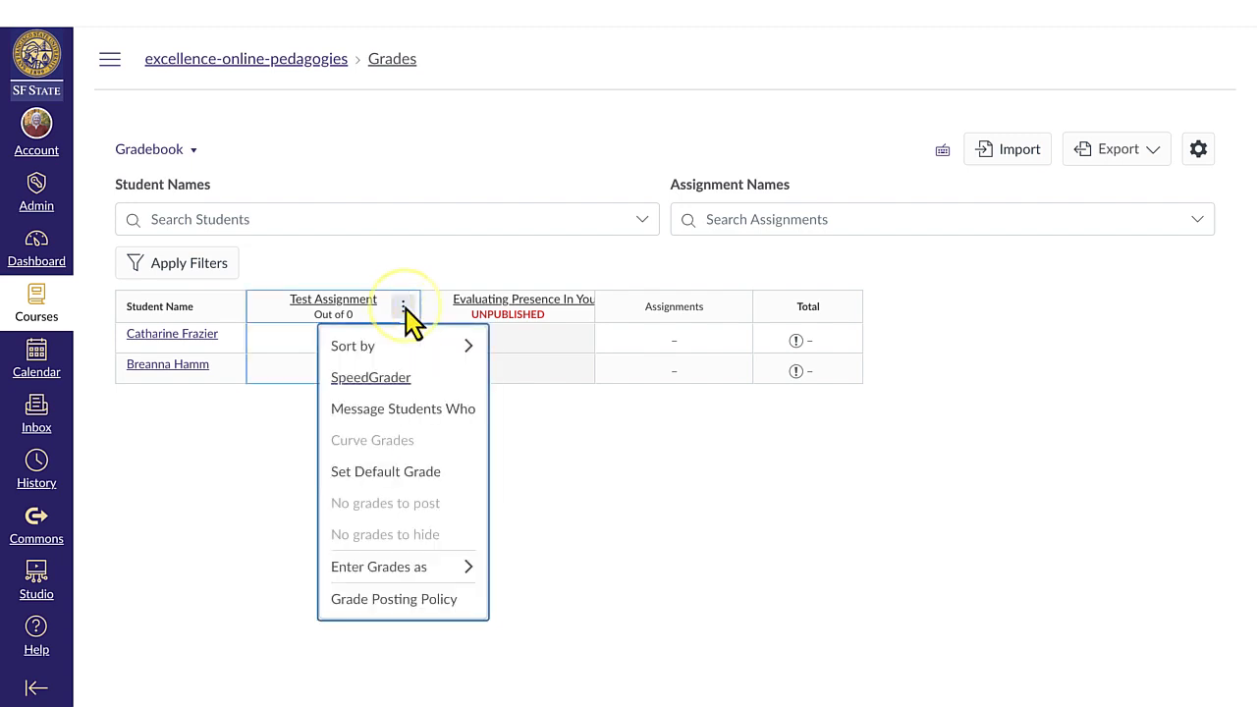
pyautogui.moveTo(422, 409)
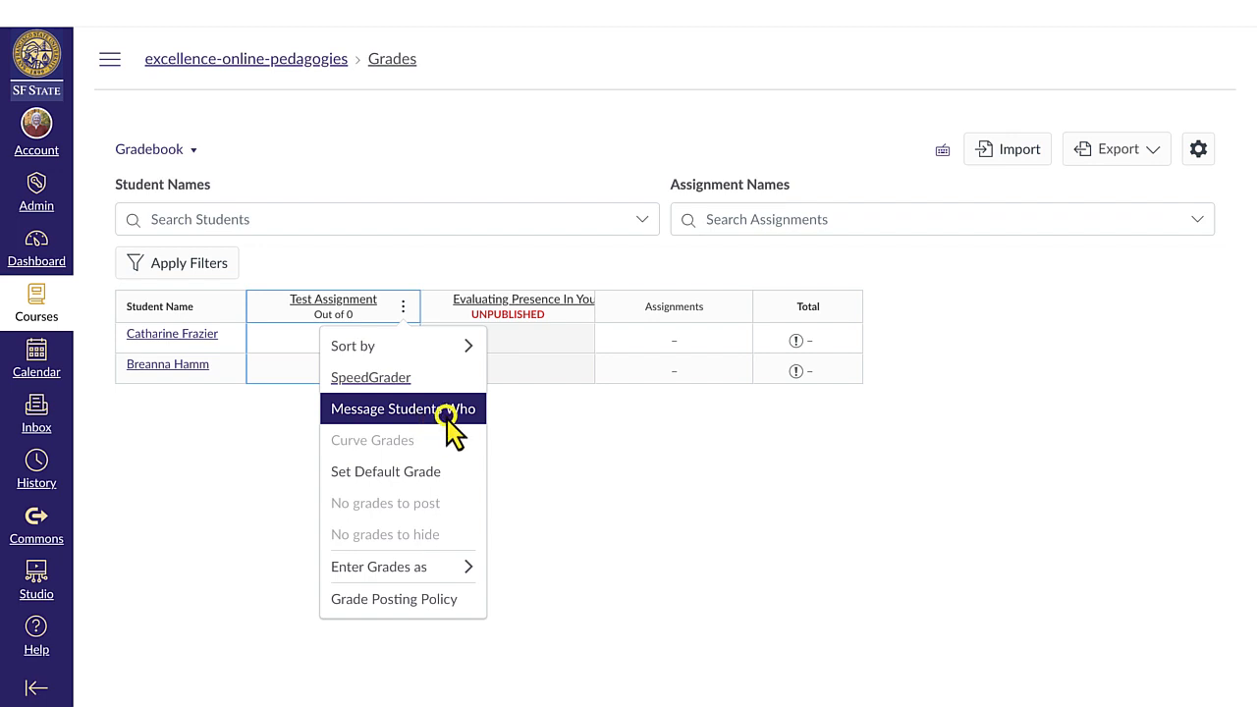
pyautogui.click(402, 409)
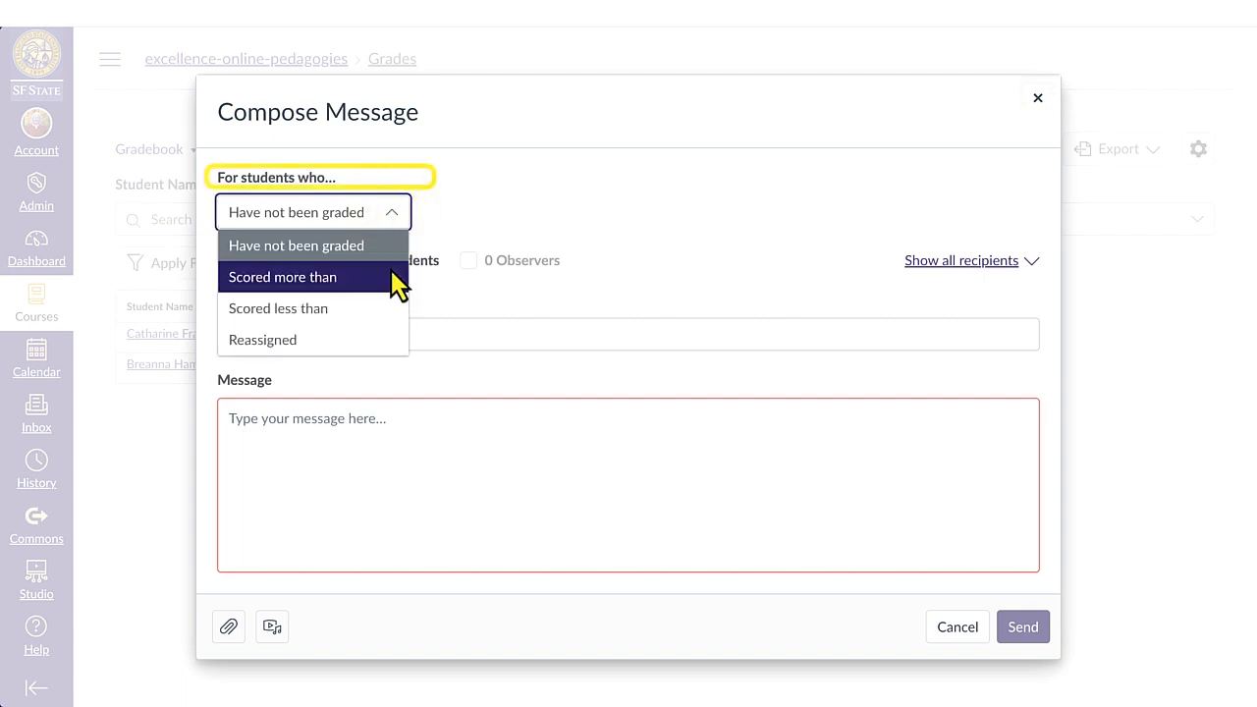
pyautogui.moveTo(516, 241)
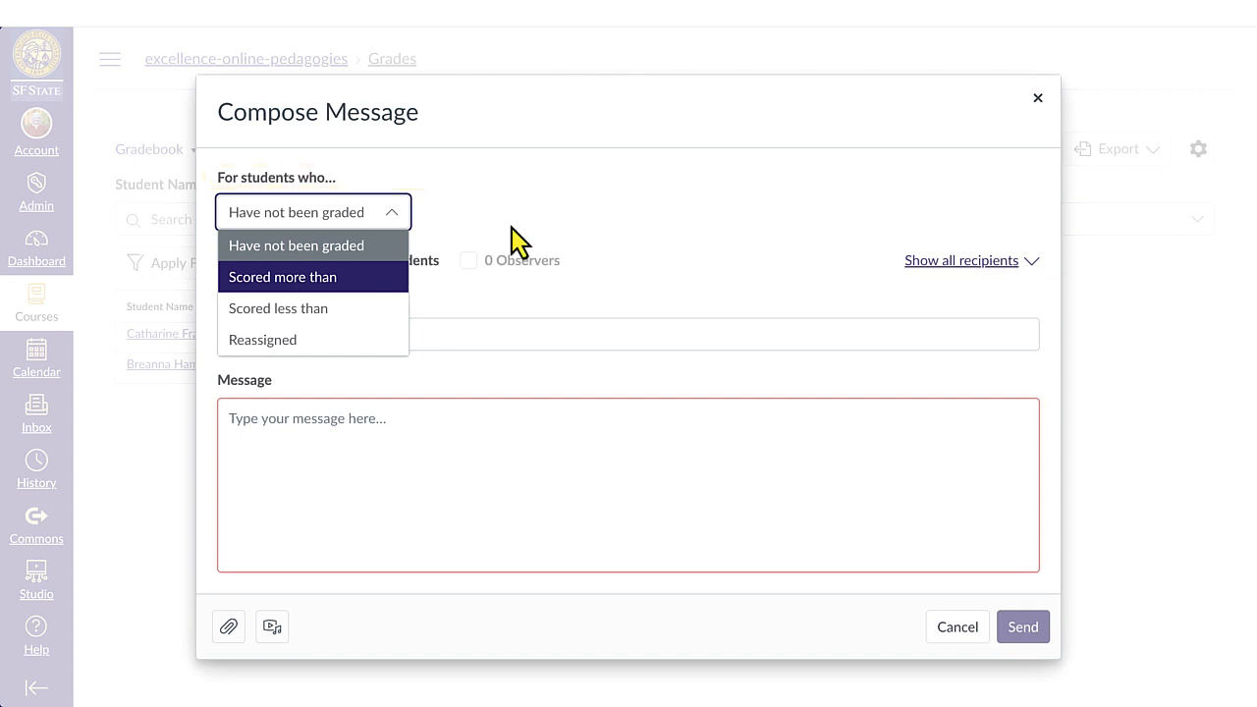
pyautogui.moveTo(355, 252)
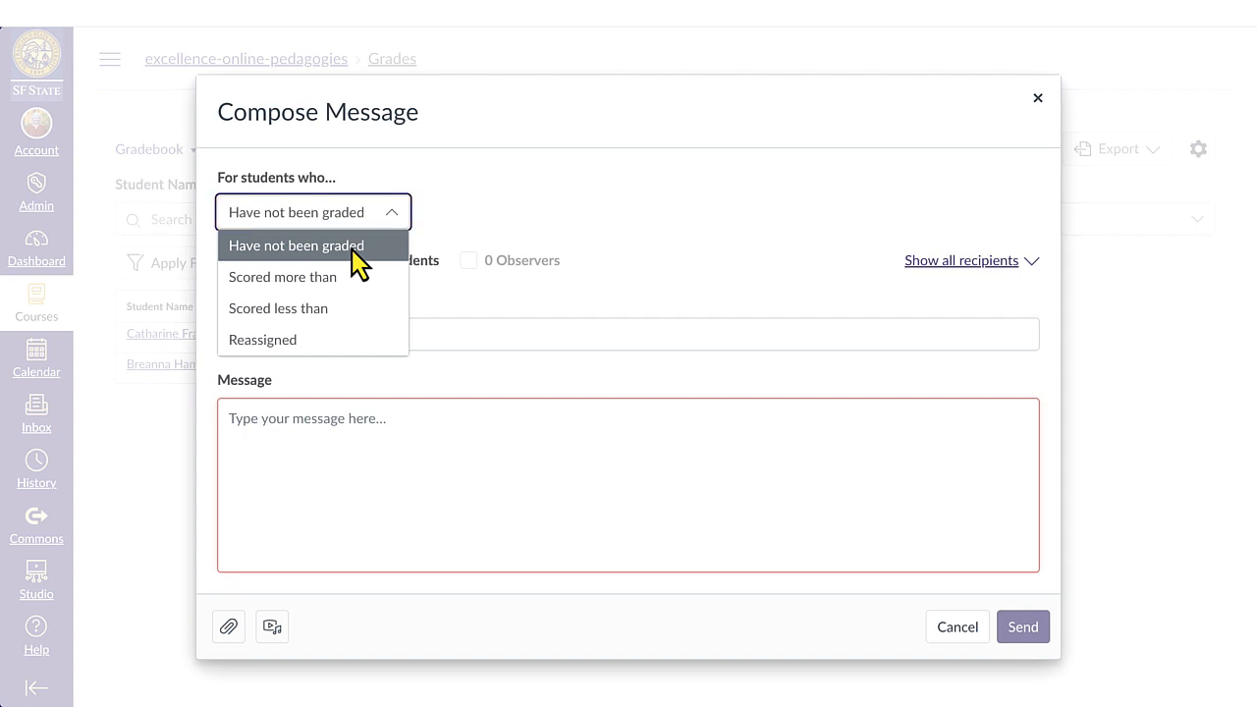
# Target students who have not been graded, with subject 'No grade for Test Assignment'
pyautogui.click(297, 246)
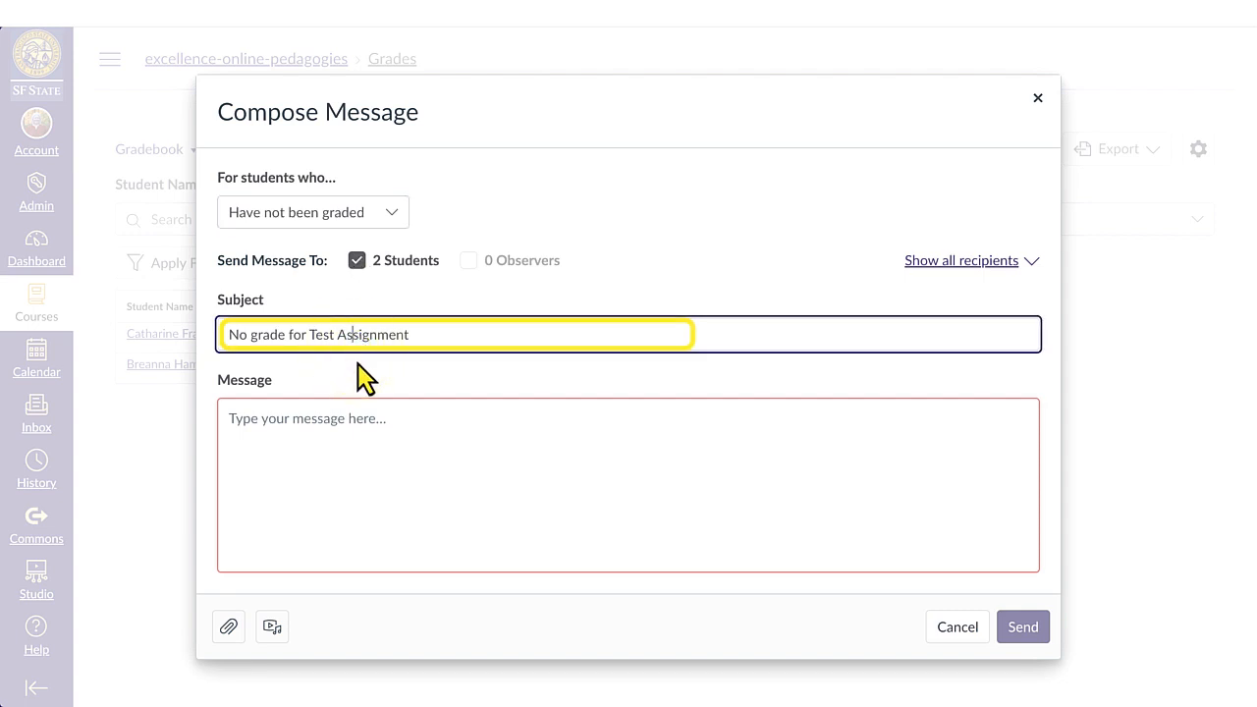
pyautogui.moveTo(452, 452)
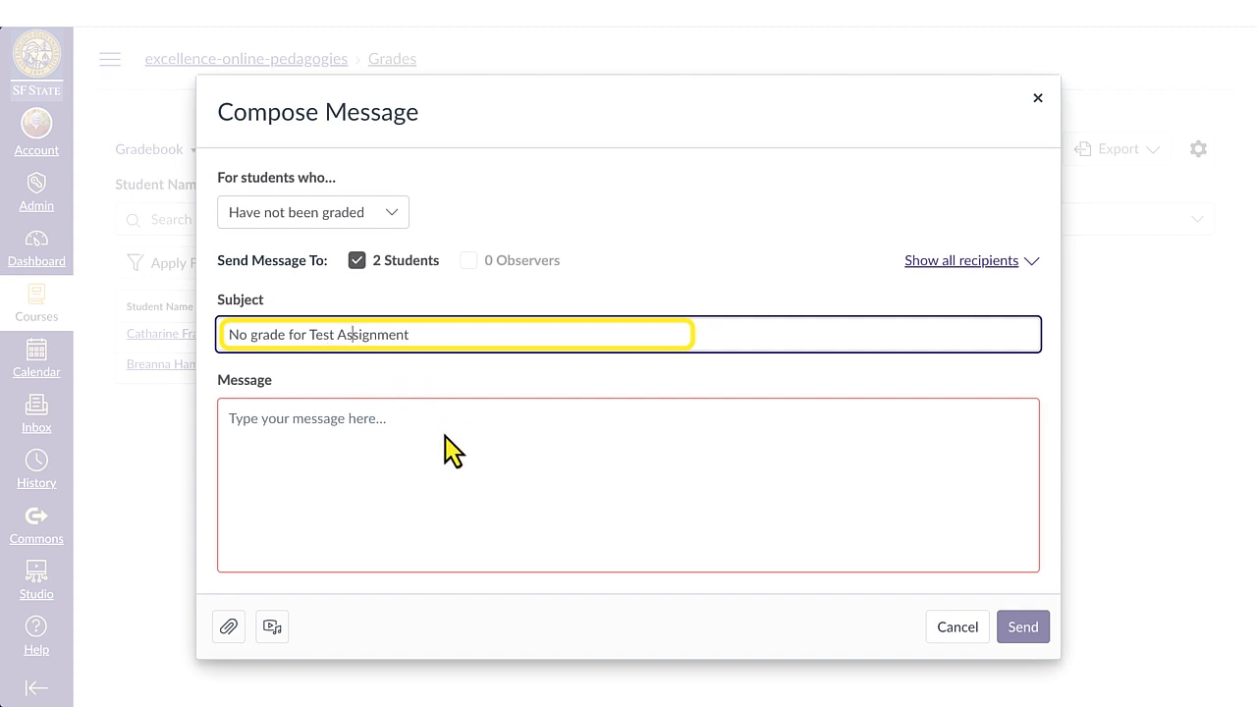
pyautogui.click(627, 484)
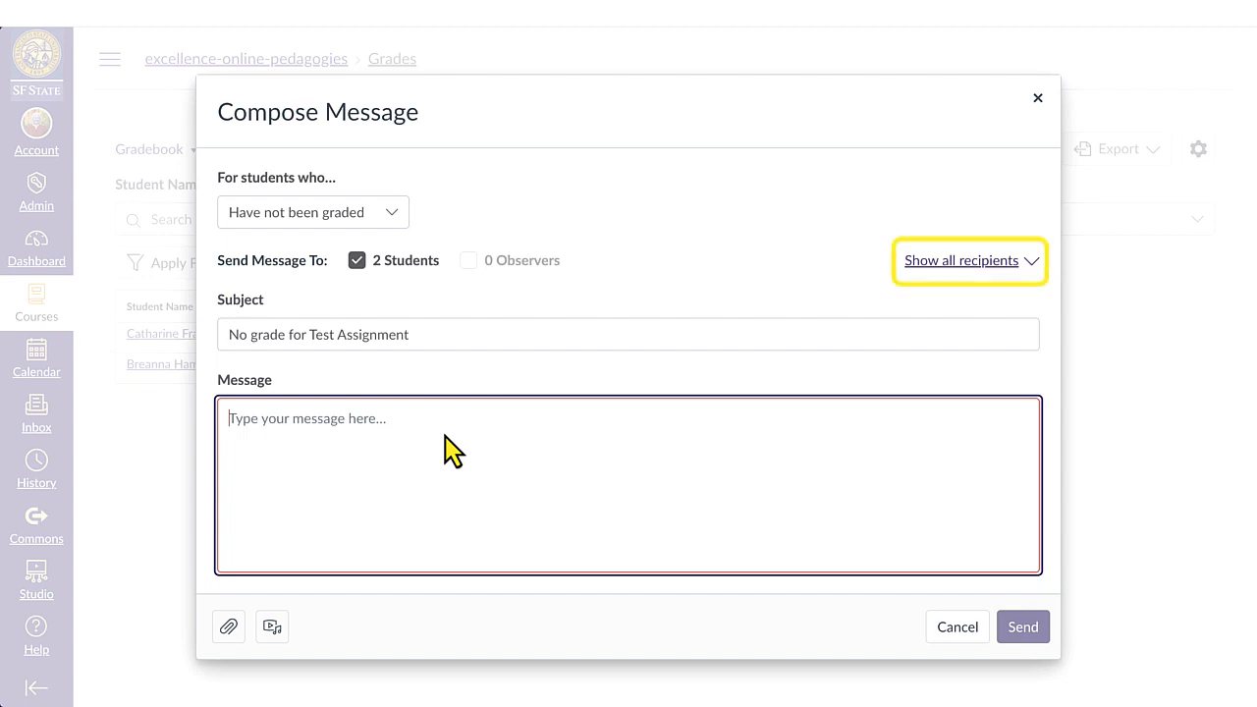
# Check the two recipients and send a thank-you note promising grading soon
pyautogui.click(962, 260)
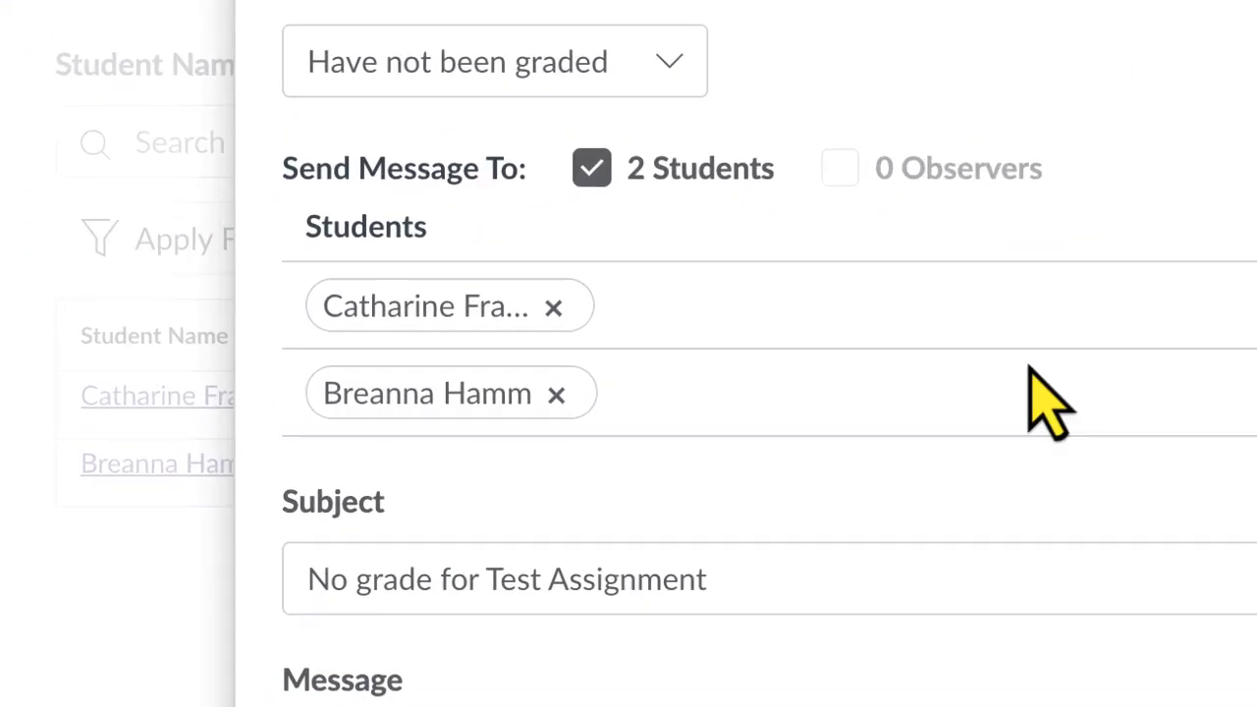
pyautogui.moveTo(579, 344)
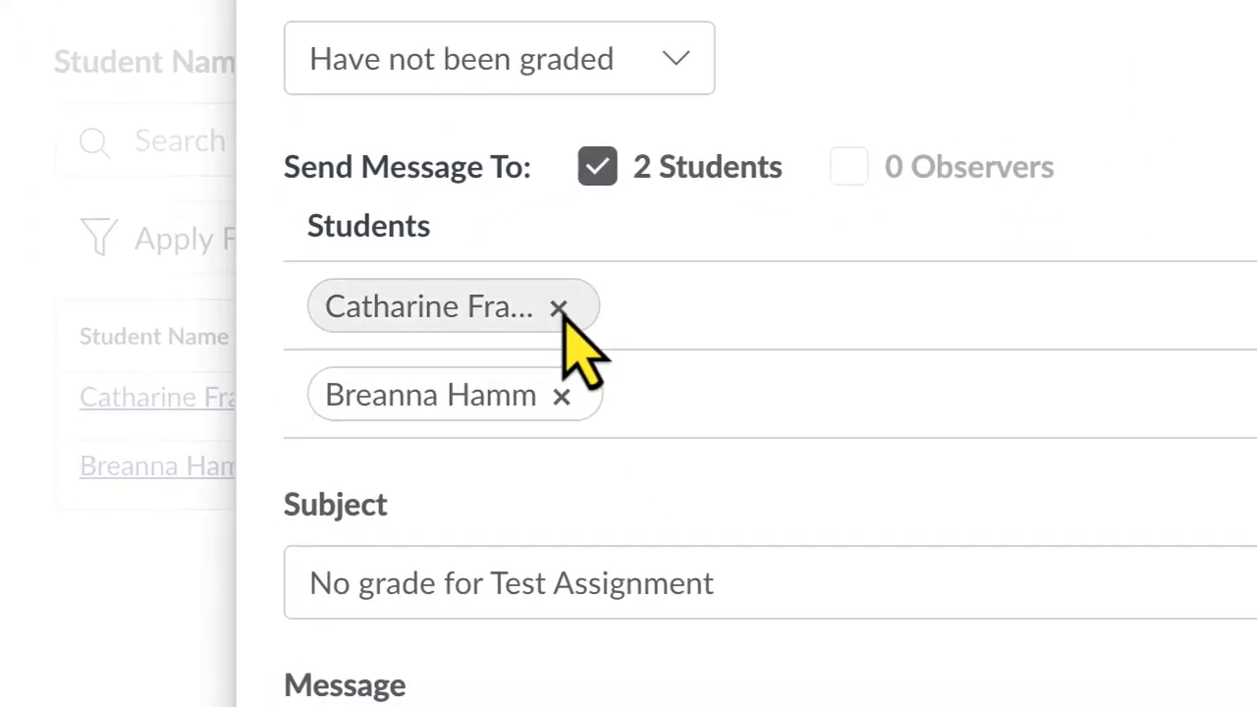
pyautogui.click(558, 306)
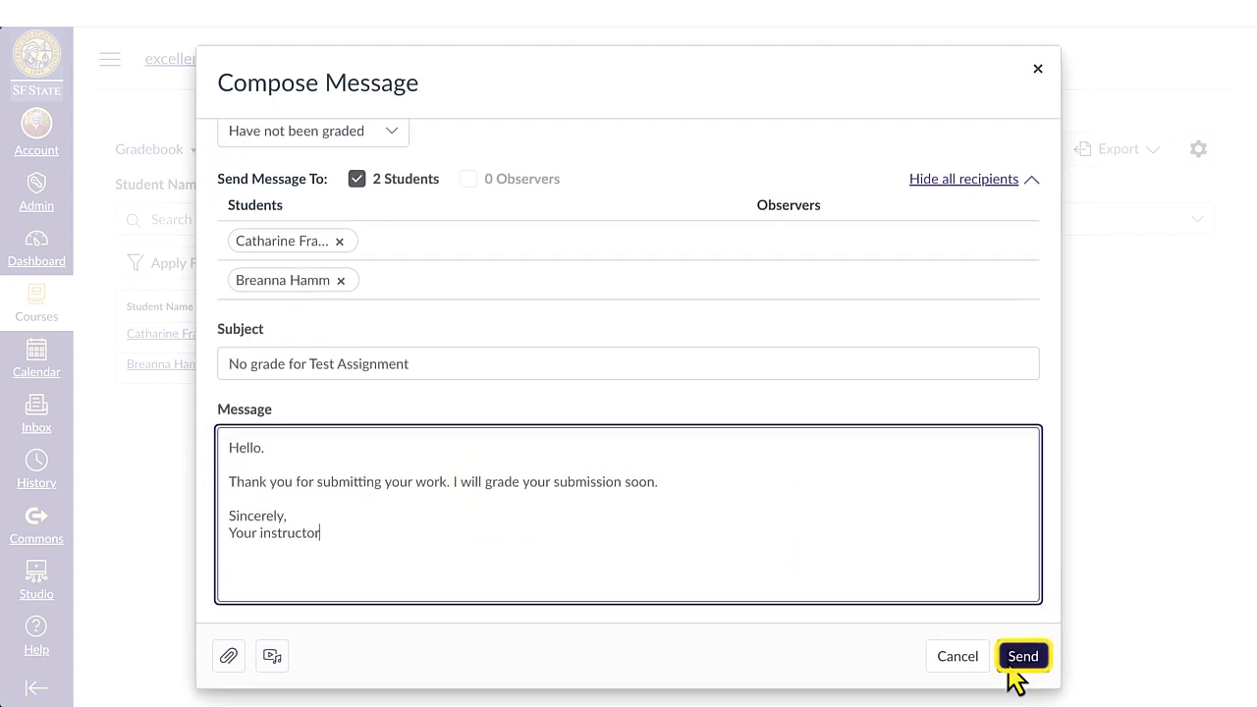
pyautogui.click(1022, 655)
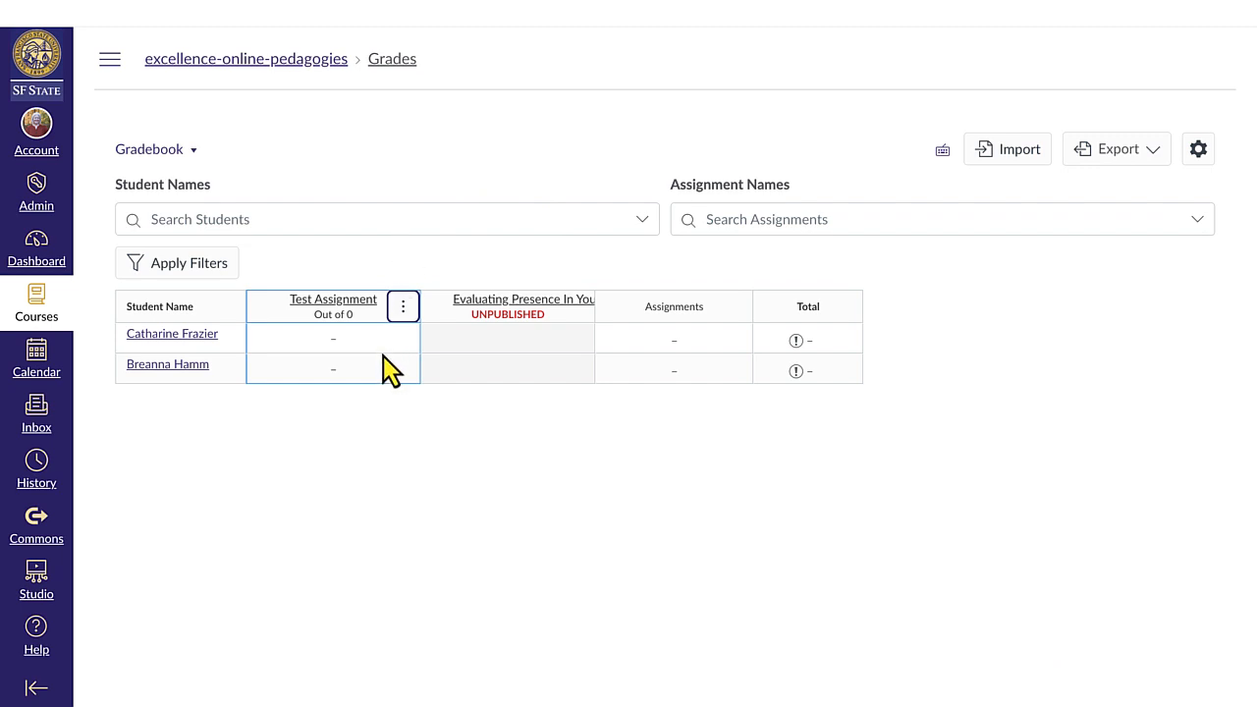
# Enter 74 as both students' Test Assignment scores in the Gradebook
pyautogui.click(333, 338)
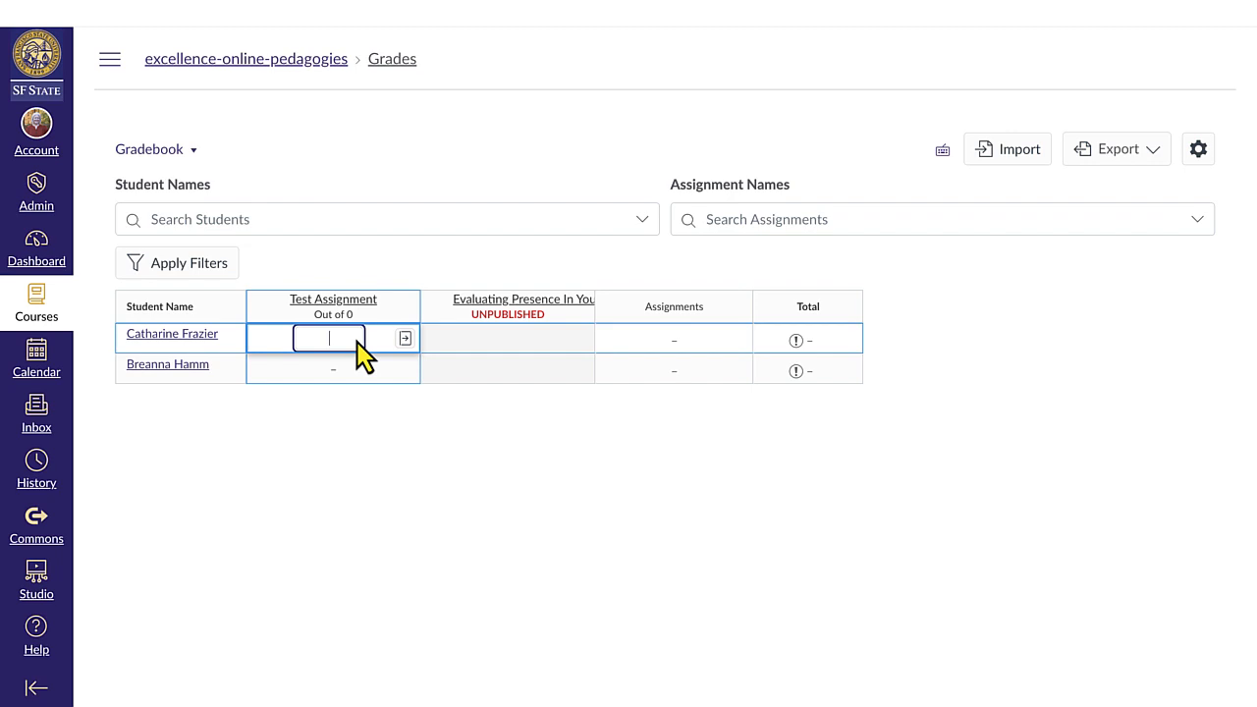
pyautogui.write('74')
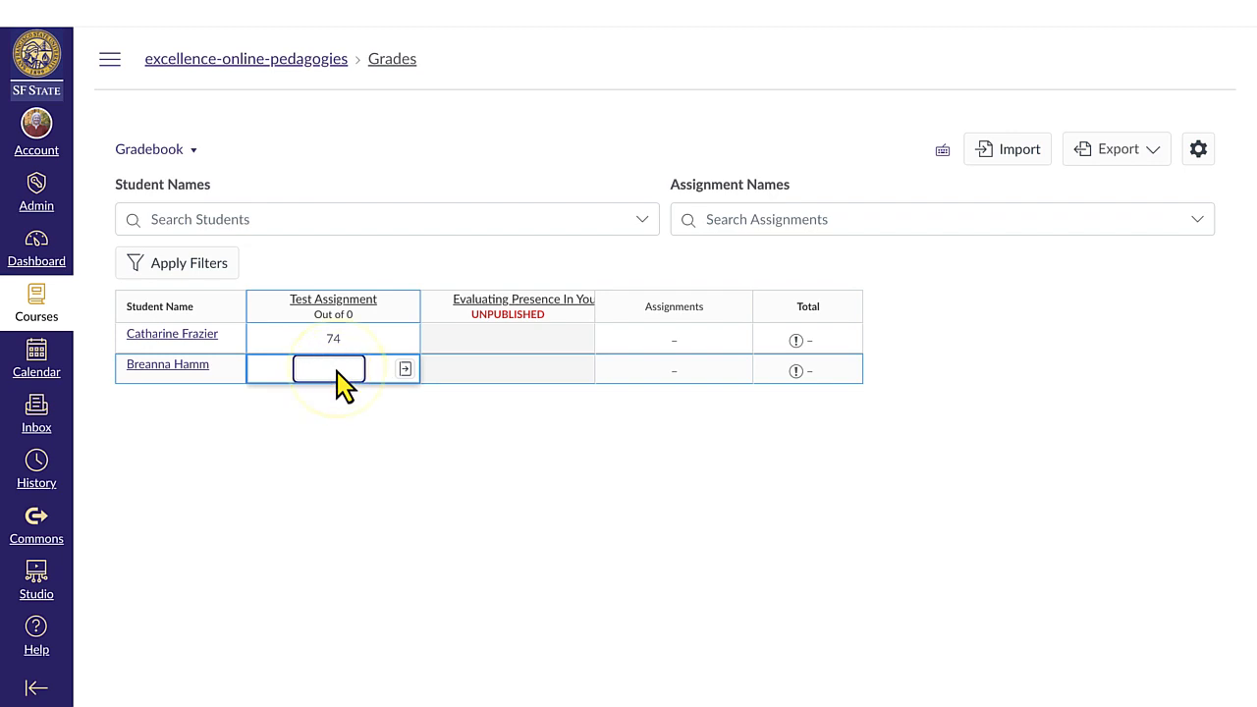
pyautogui.write('74')
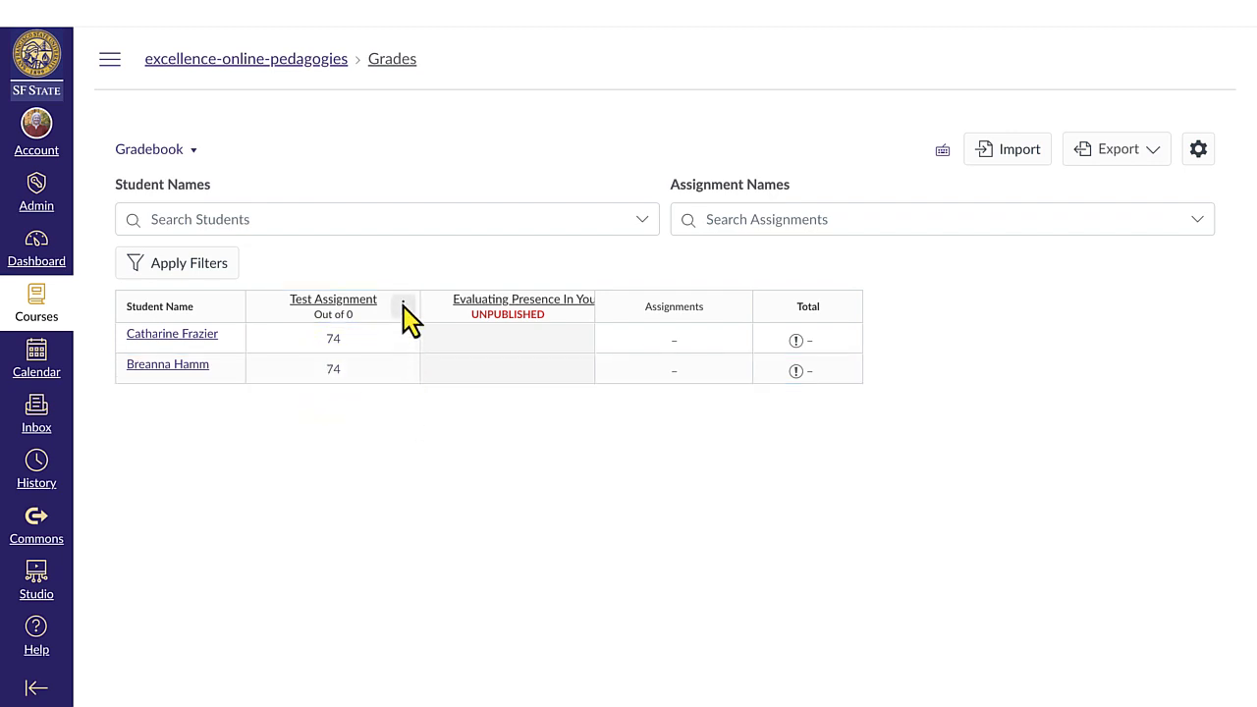
# Start a new Test Assignment message targeting students who scored less than 75
pyautogui.click(403, 306)
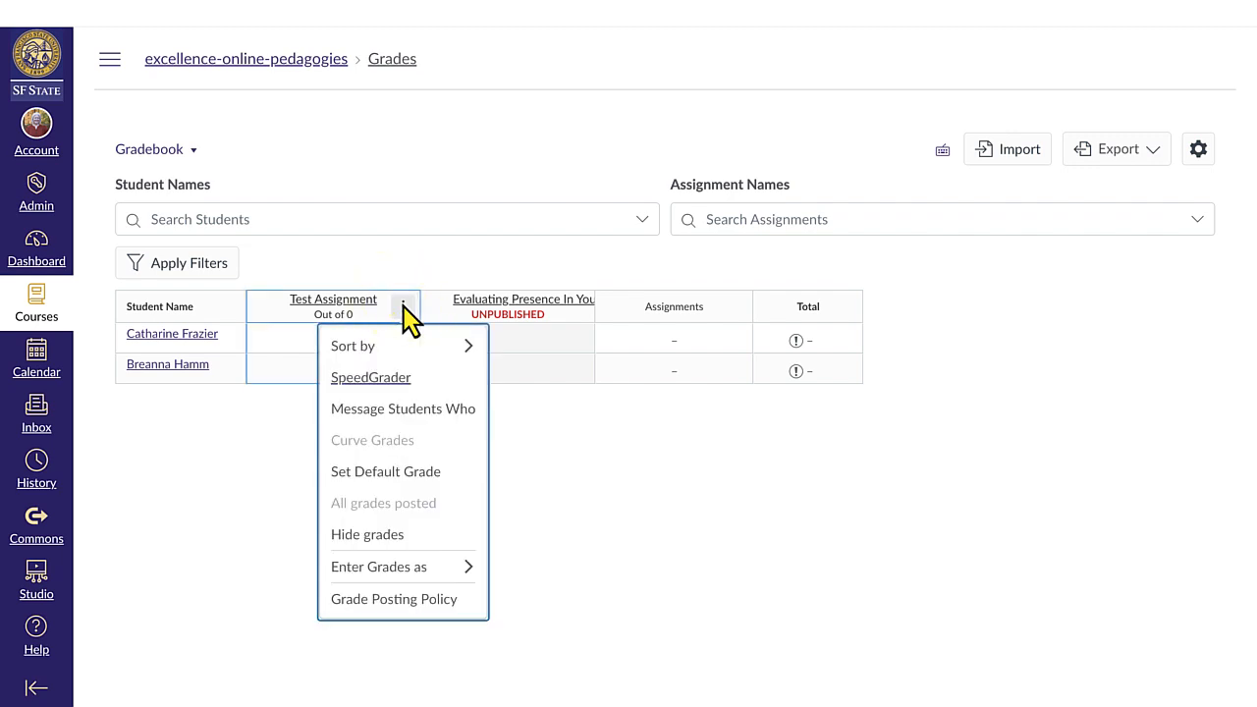
pyautogui.moveTo(402, 409)
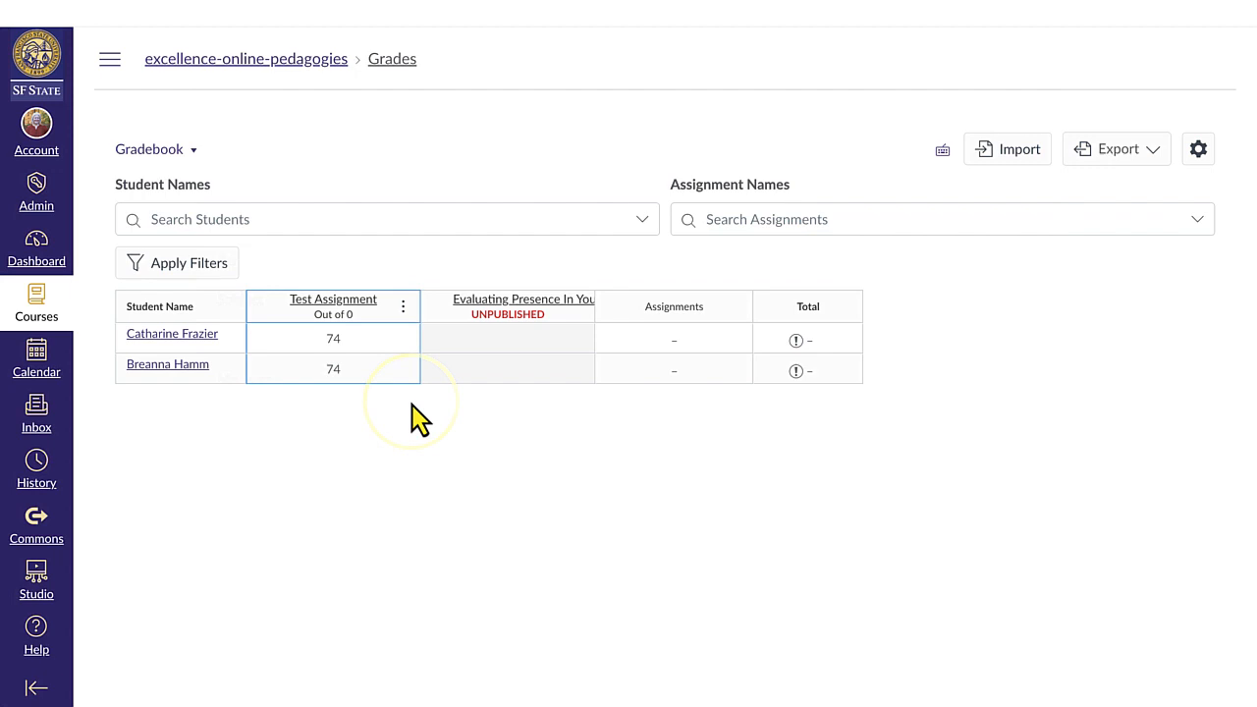
pyautogui.click(402, 306)
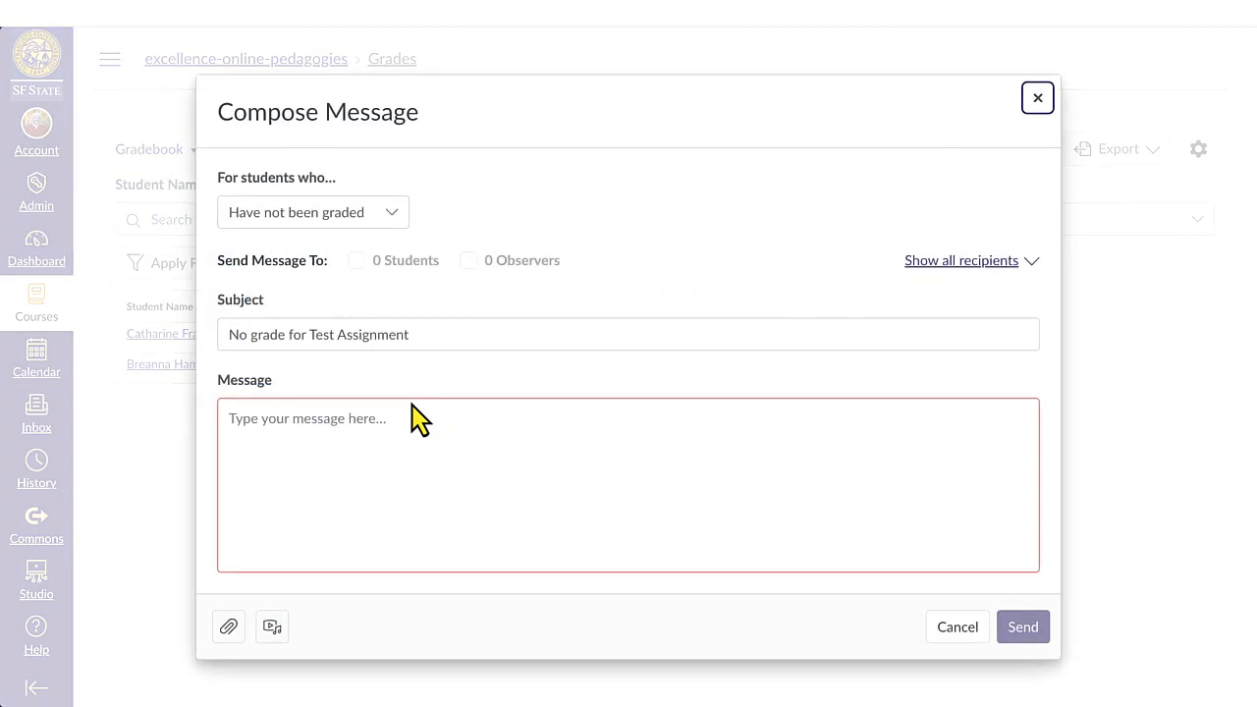
pyautogui.moveTo(403, 236)
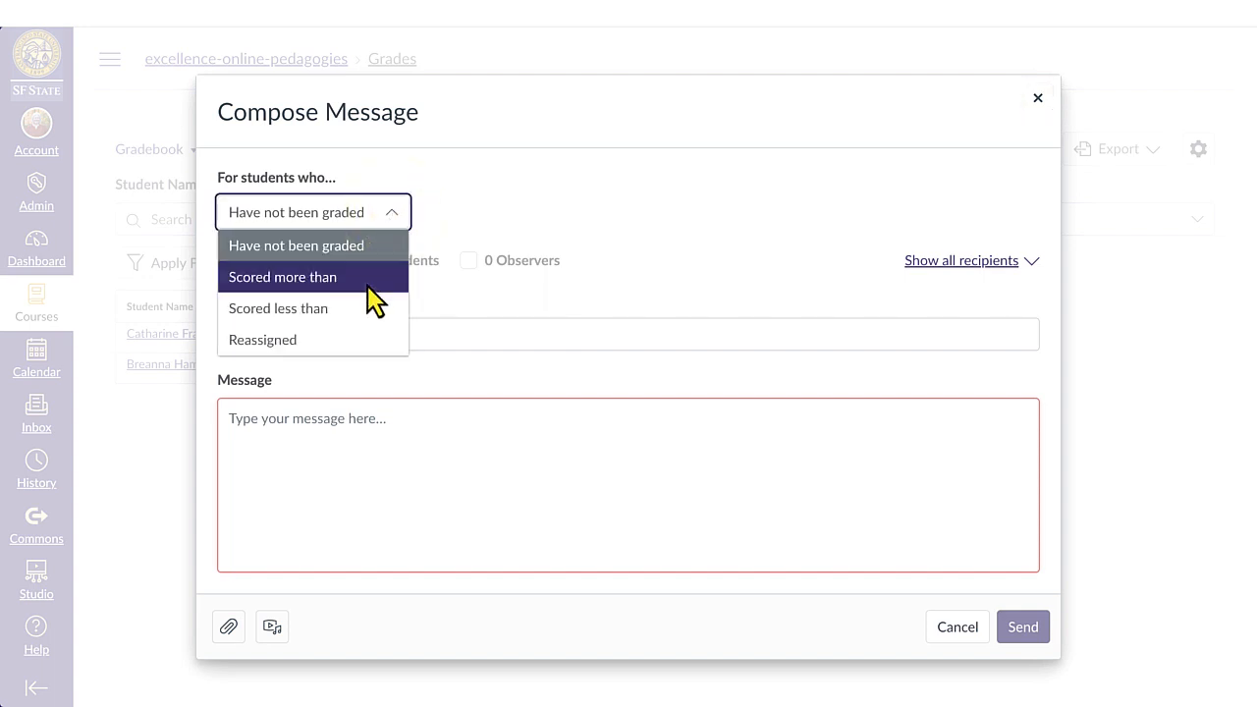
pyautogui.click(279, 308)
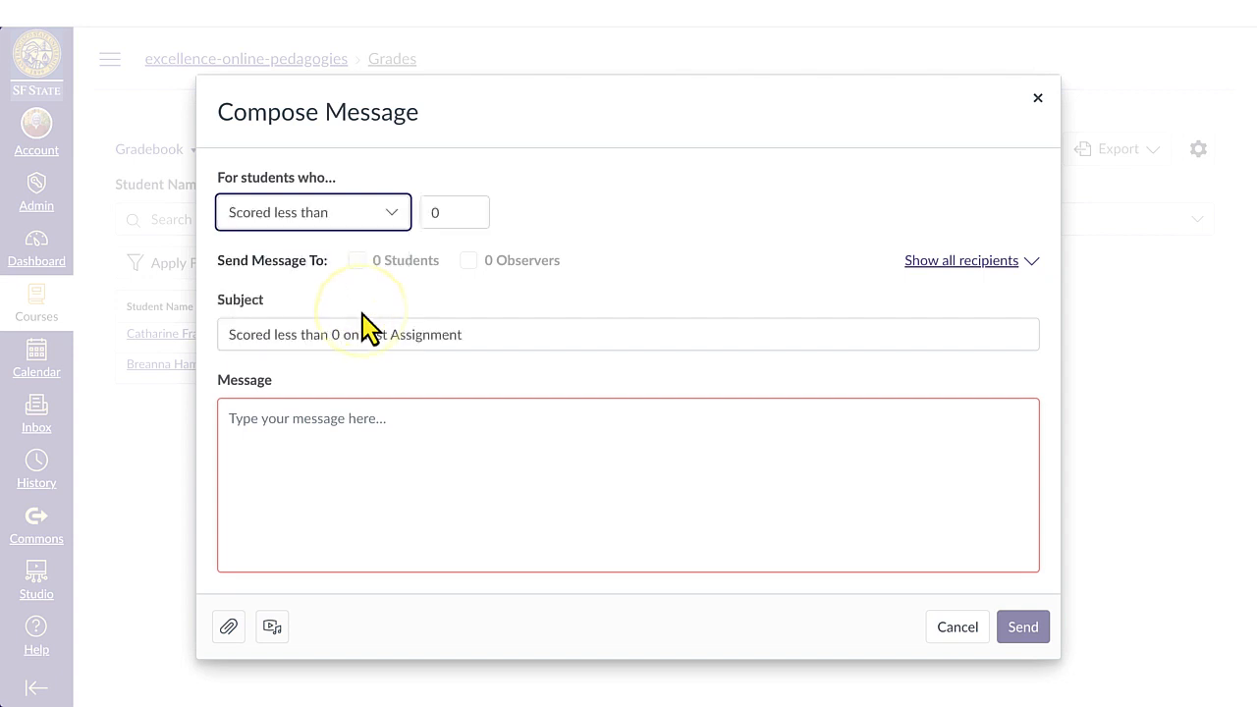
pyautogui.click(454, 212)
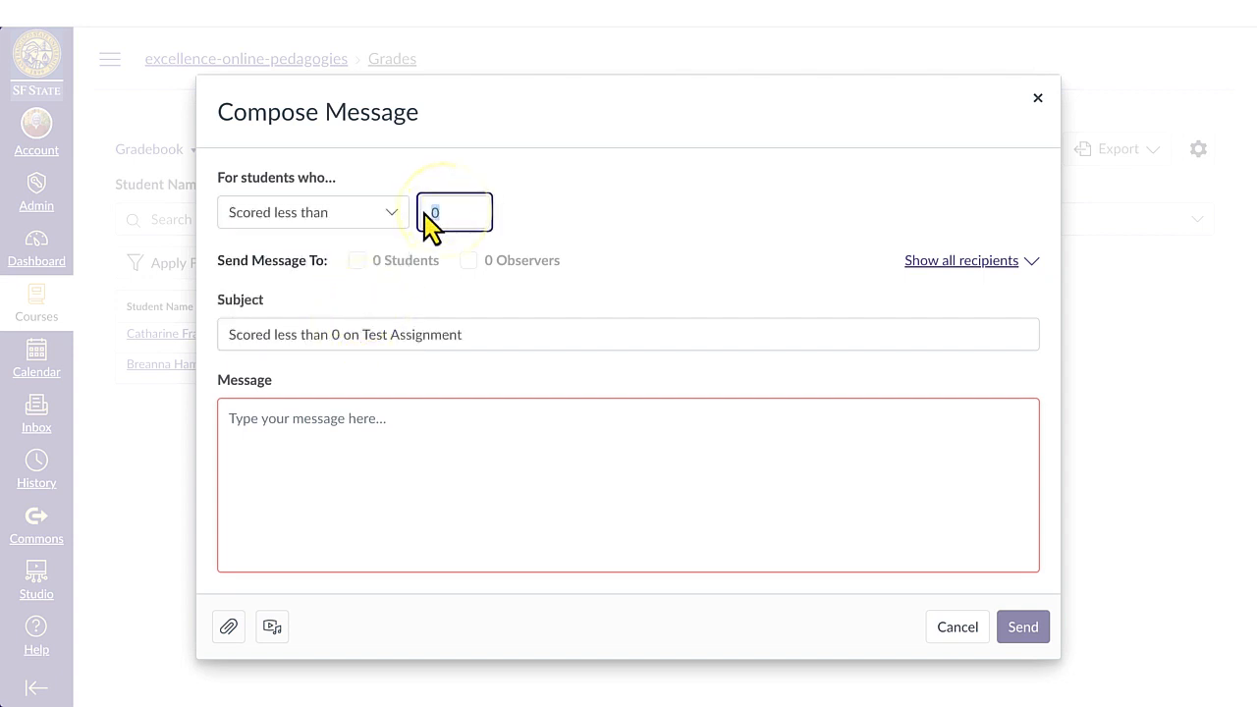
pyautogui.write('75')
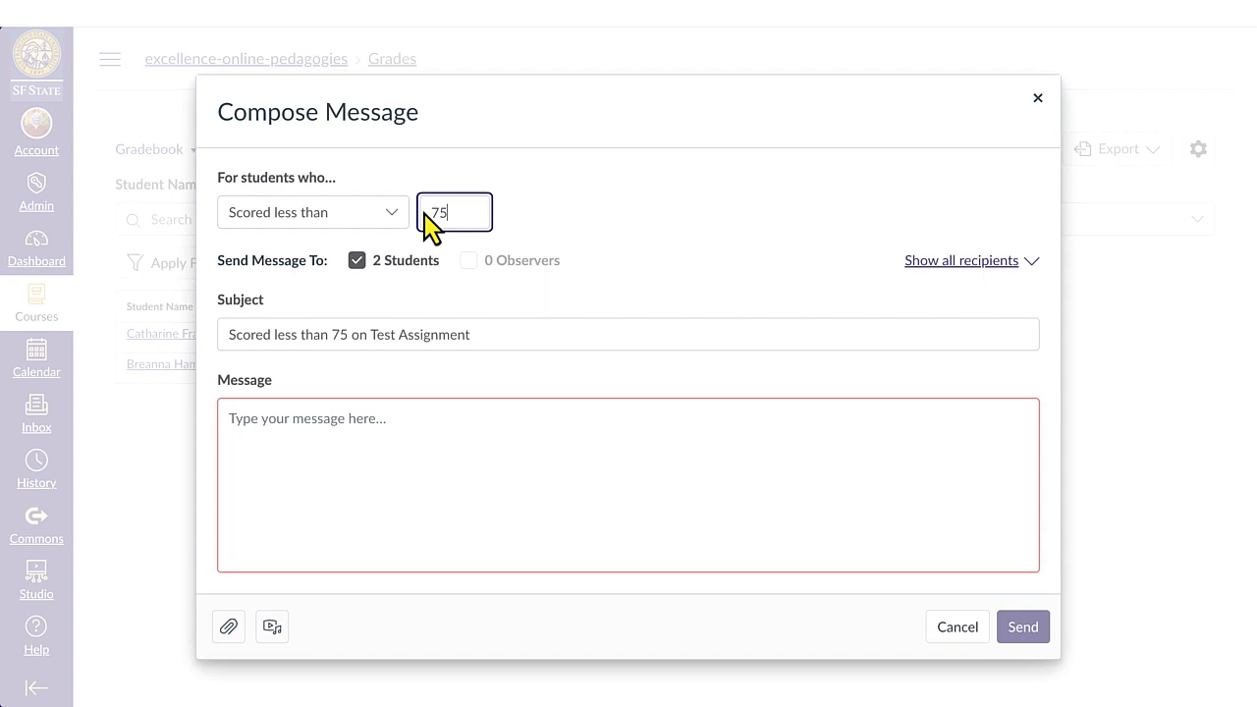
pyautogui.moveTo(919, 285)
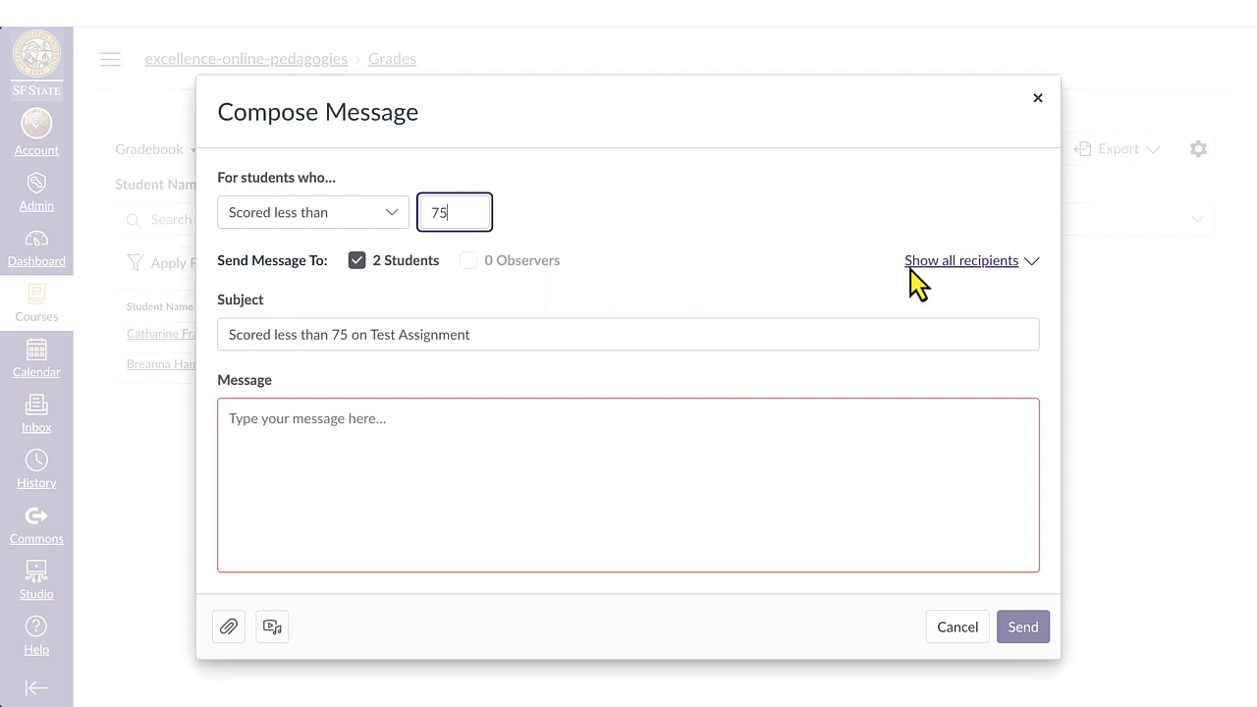
# Check recipients and write that they scored less than 75 points and should talk
pyautogui.click(961, 261)
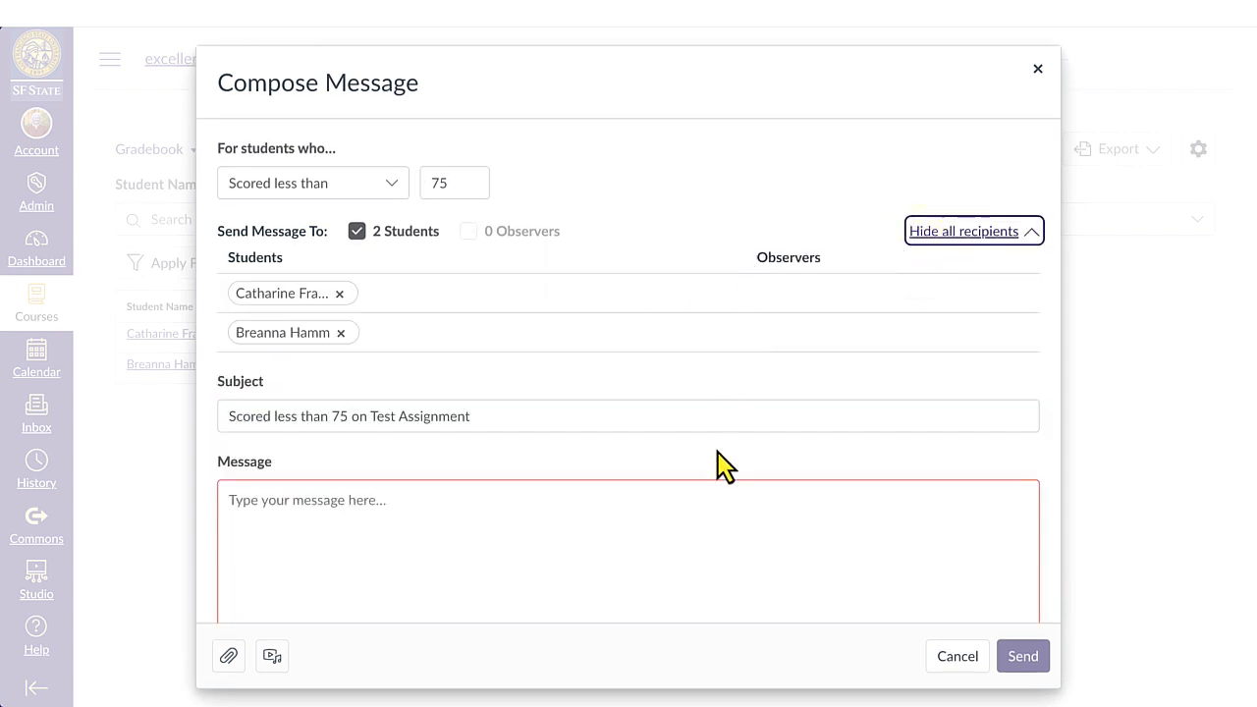
pyautogui.write('Hello.')
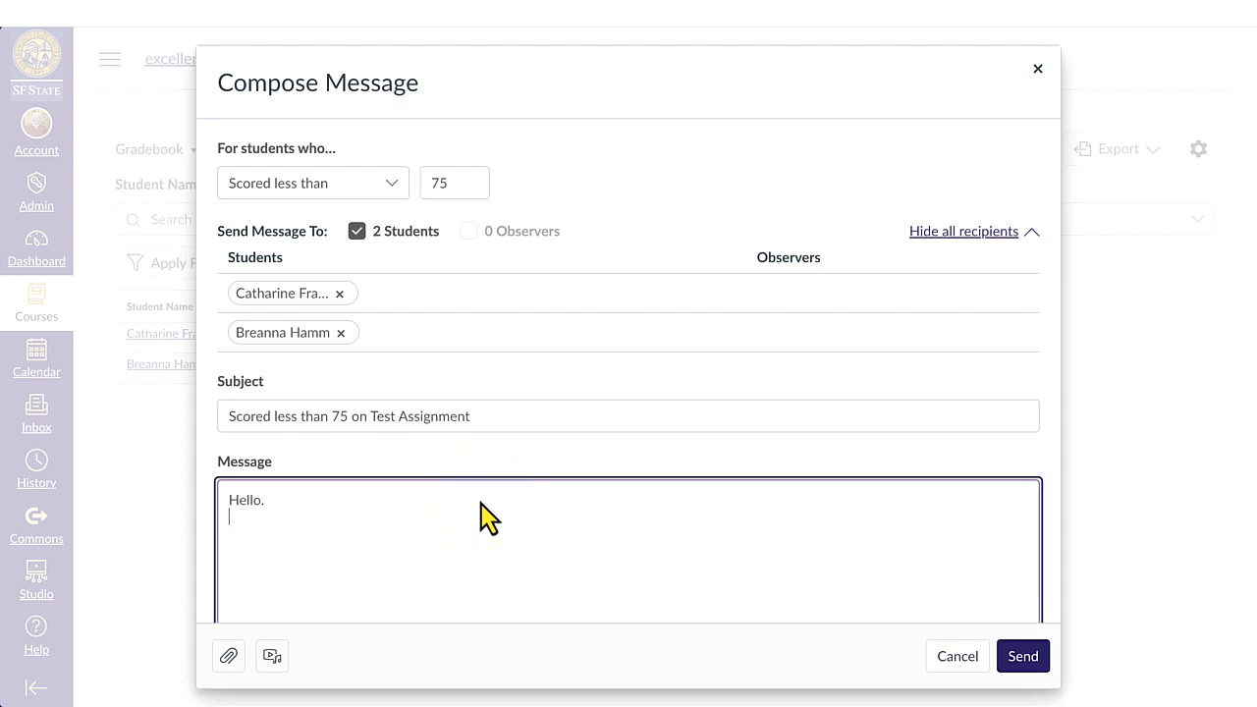
pyautogui.write('I am writing to let you know that you')
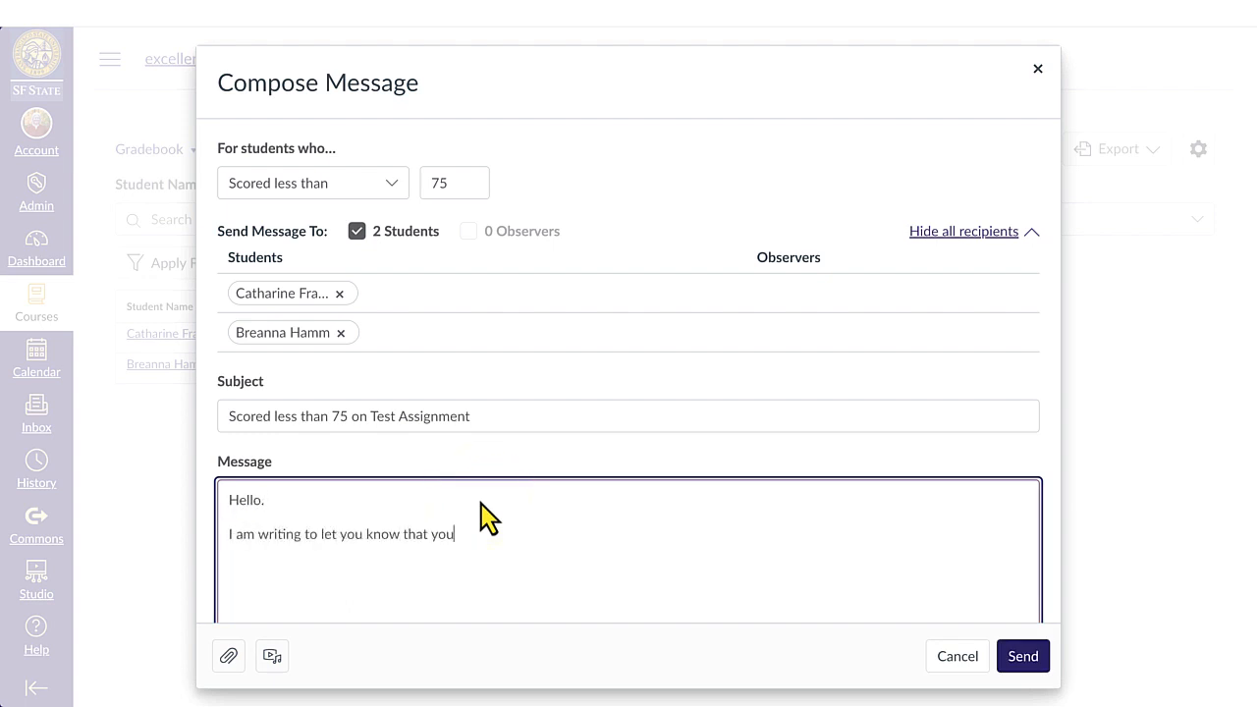
pyautogui.write('scored less than 75 points on this as')
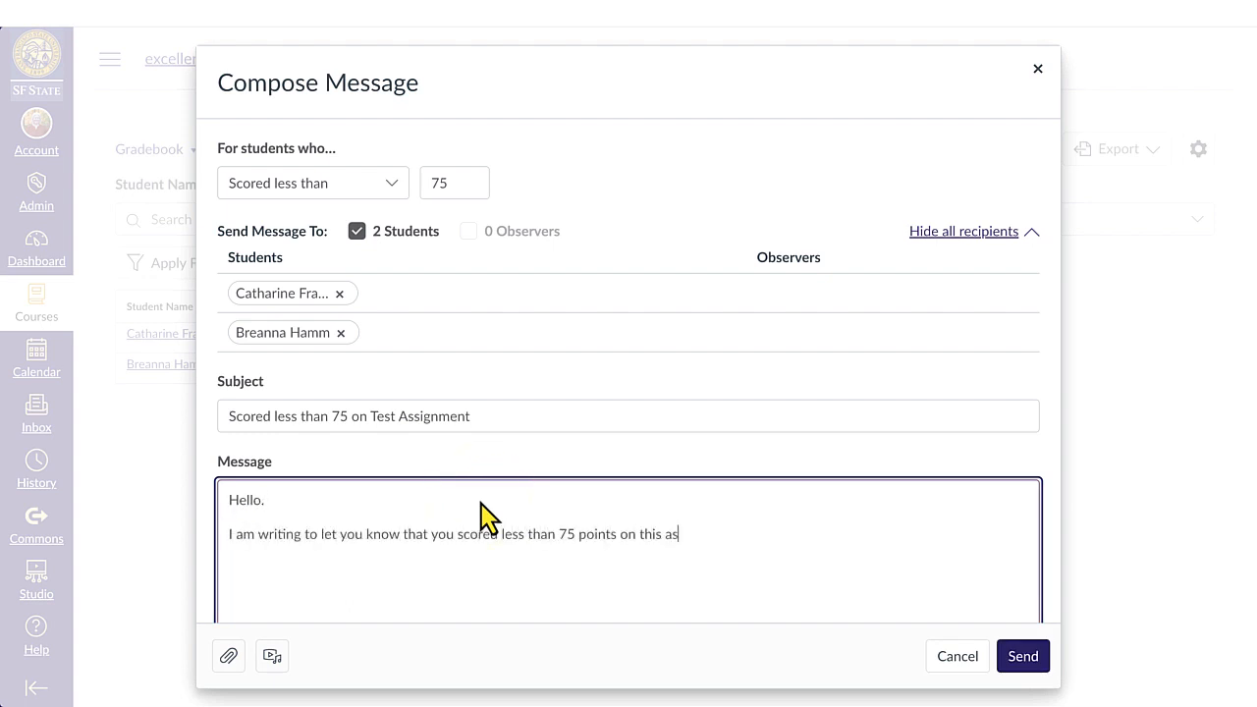
pyautogui.write('signment. Please come talk to me about')
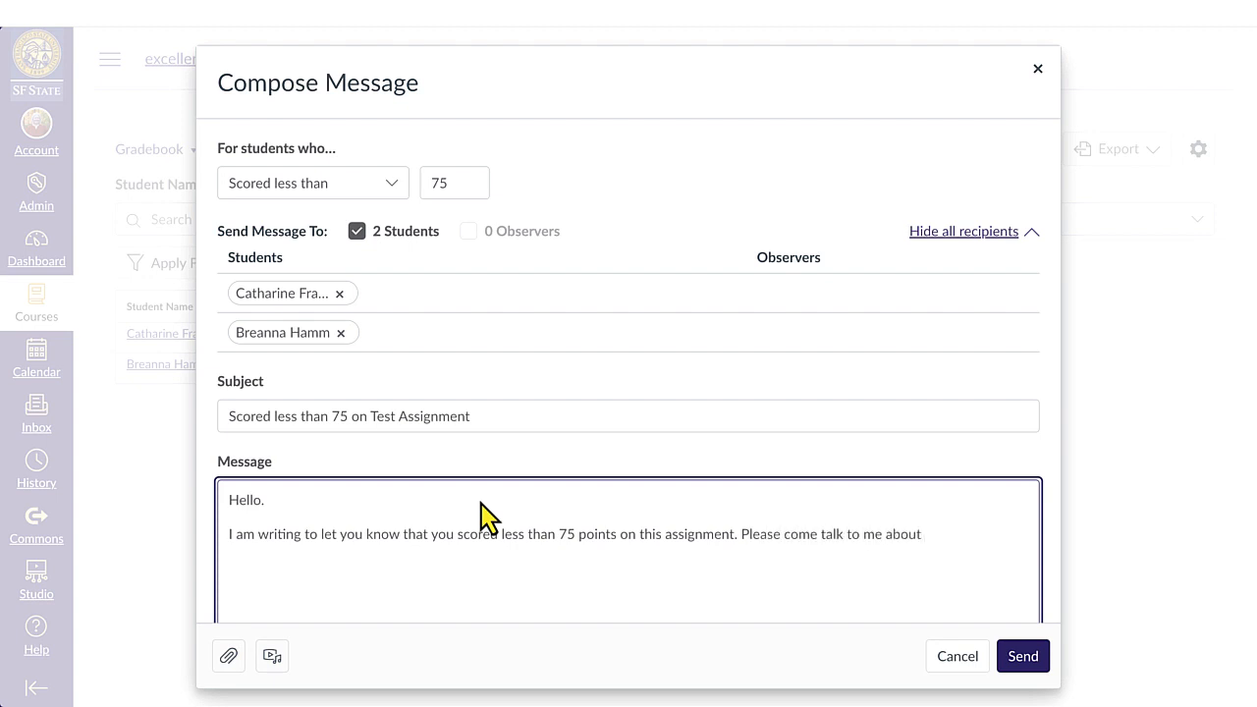